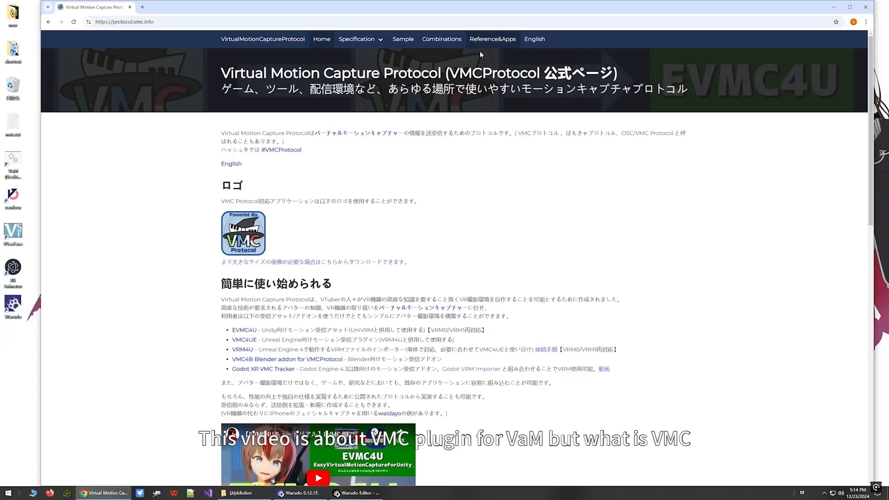
mouse_move(604, 195)
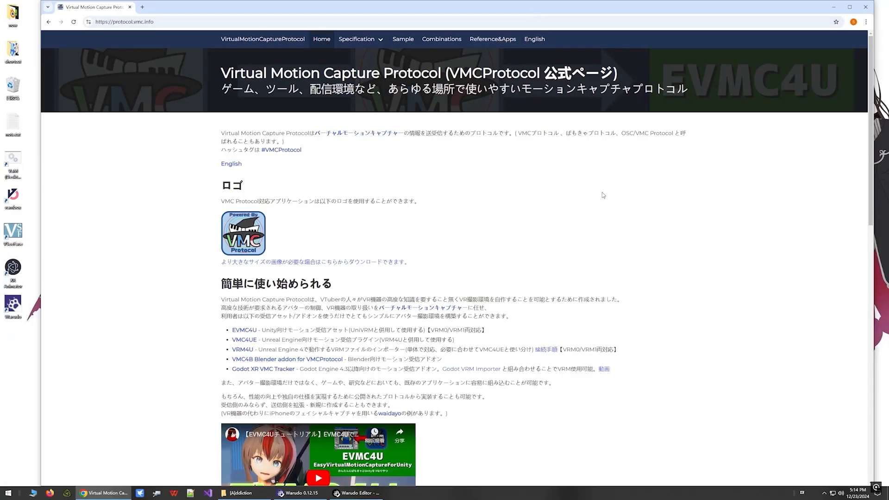
mouse_move(230, 164)
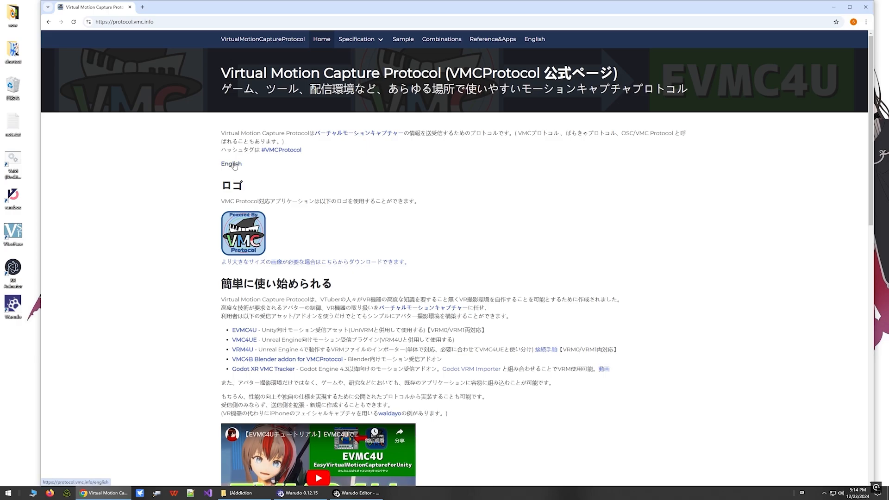
- Switch protocol.vmc.info to English and highlight the protocol's opening description
left_click(231, 164)
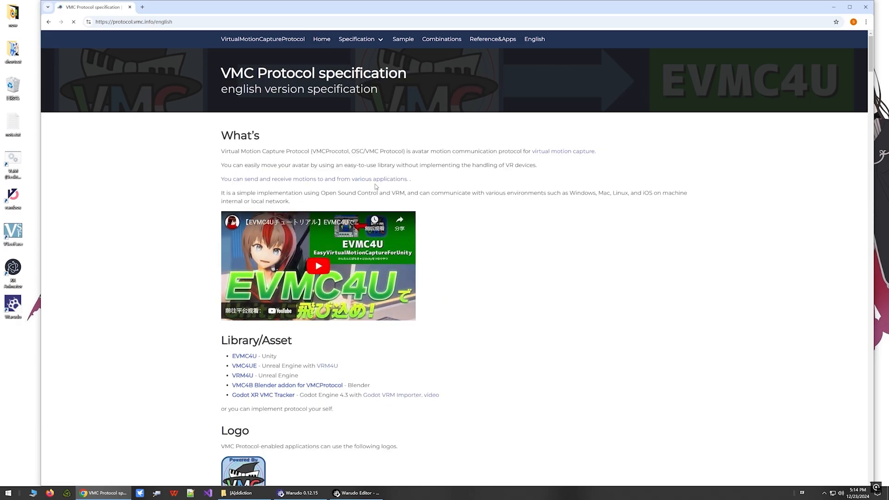
left_click_drag(220, 152, 364, 164)
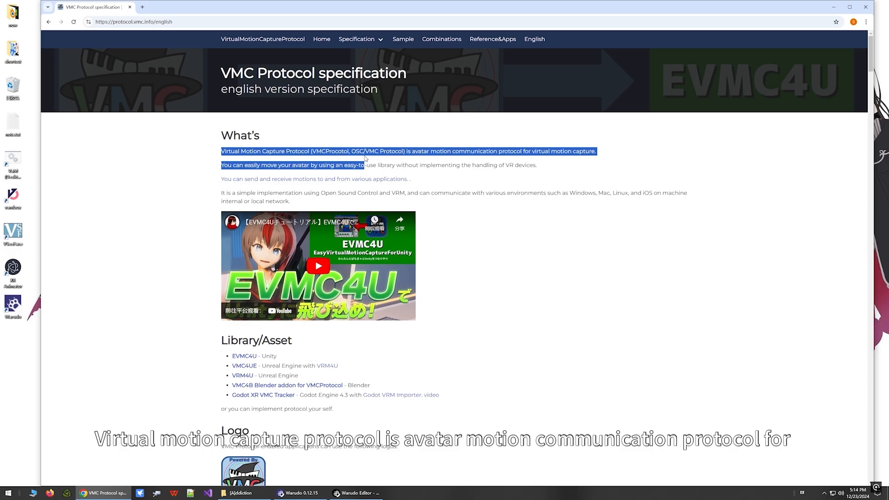
left_click(555, 268)
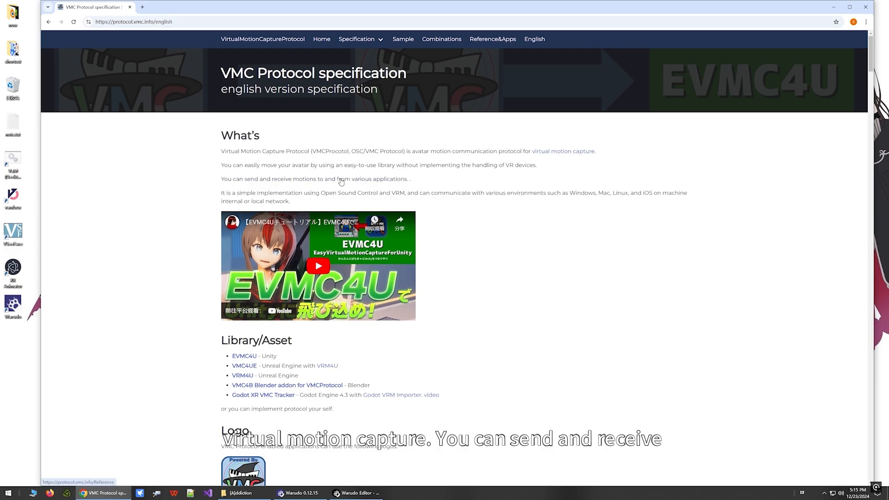
- Open Reference&Apps and scroll to the Bone sender and Live stream apps sections
left_click(492, 39)
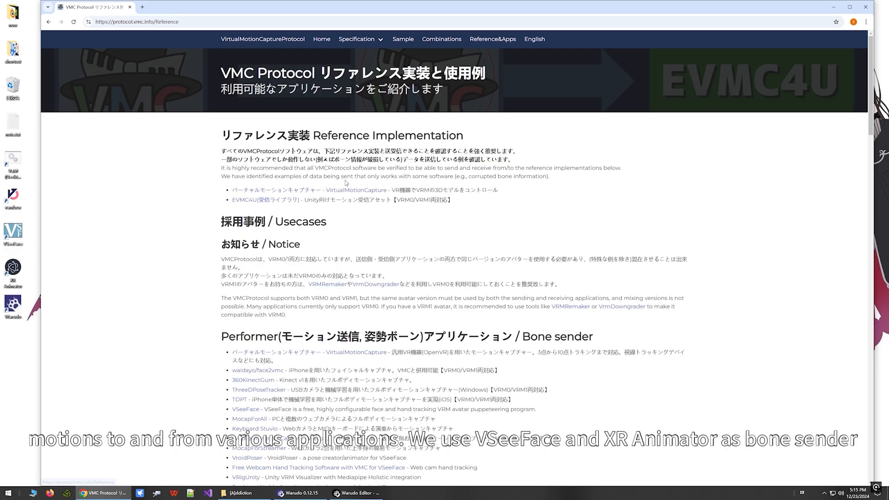
scroll("down", 3)
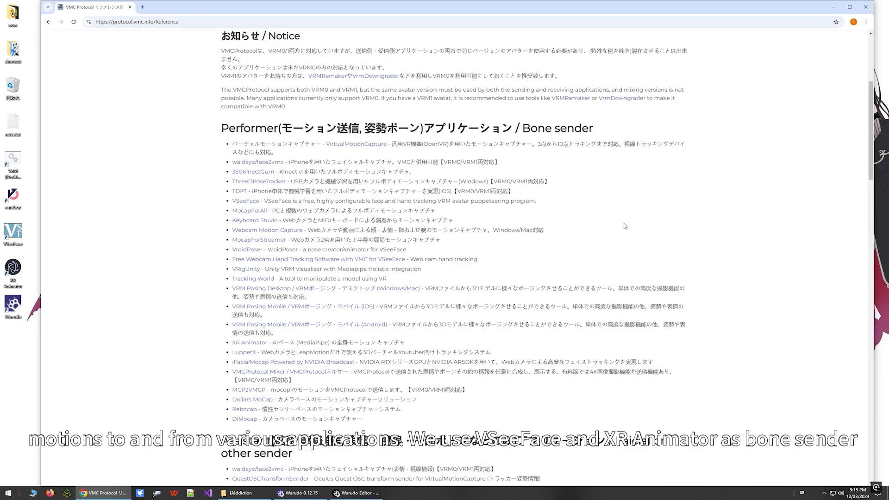
mouse_move(219, 203)
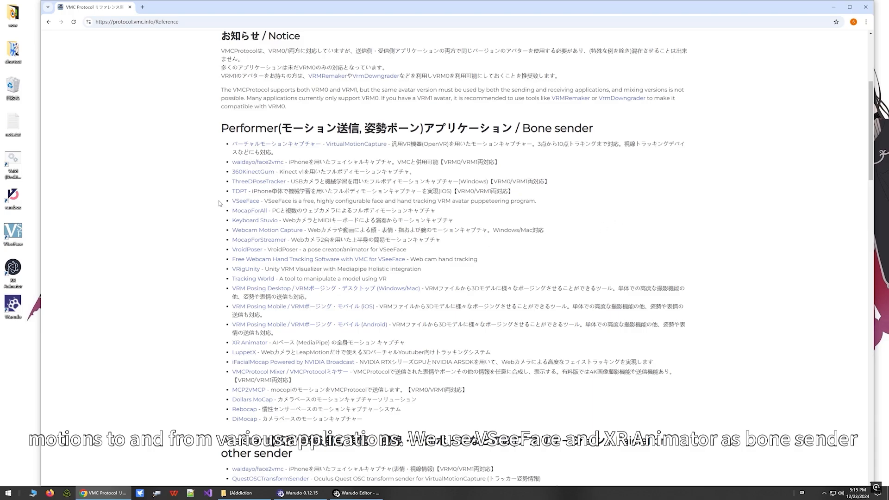
double_click(240, 343)
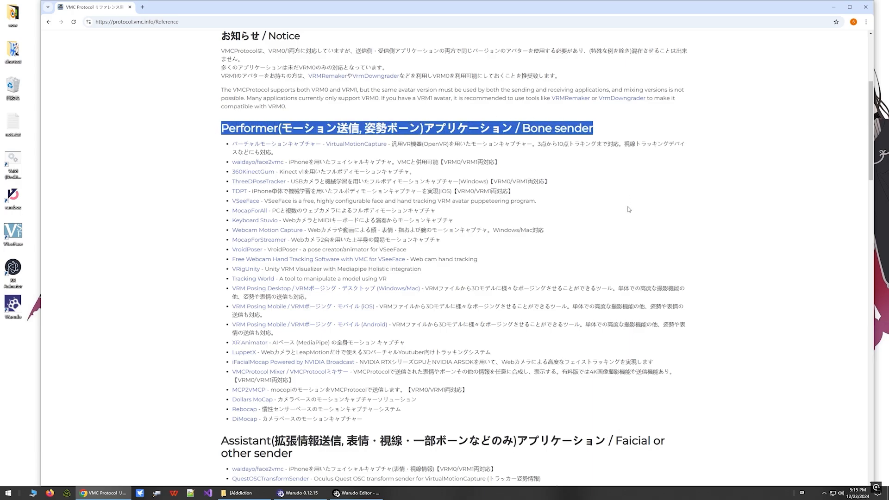
scroll("down", 3)
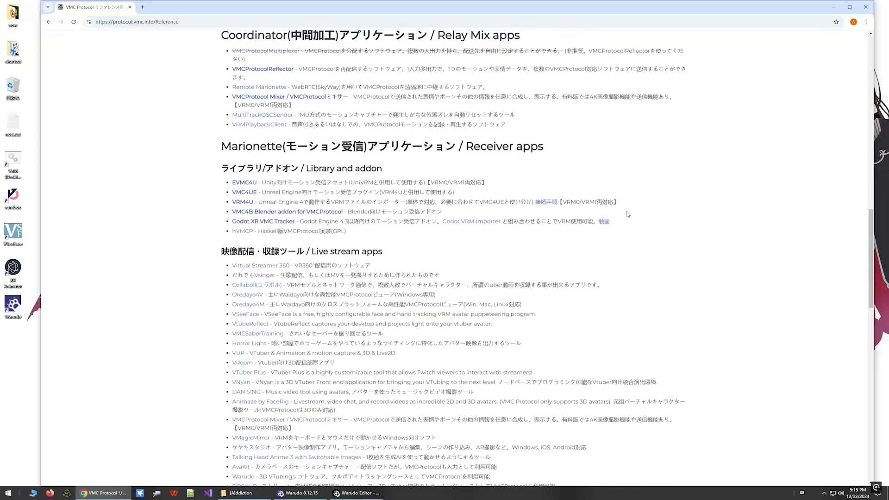
scroll("down", 3)
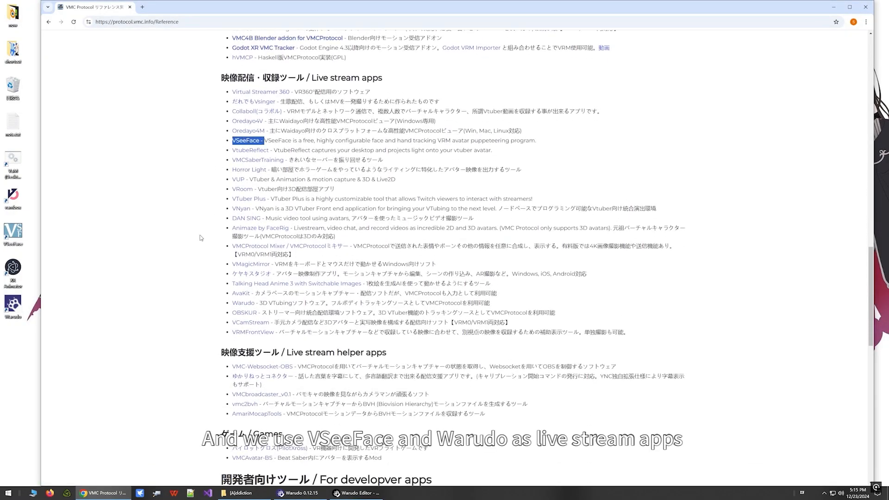
left_click(233, 303)
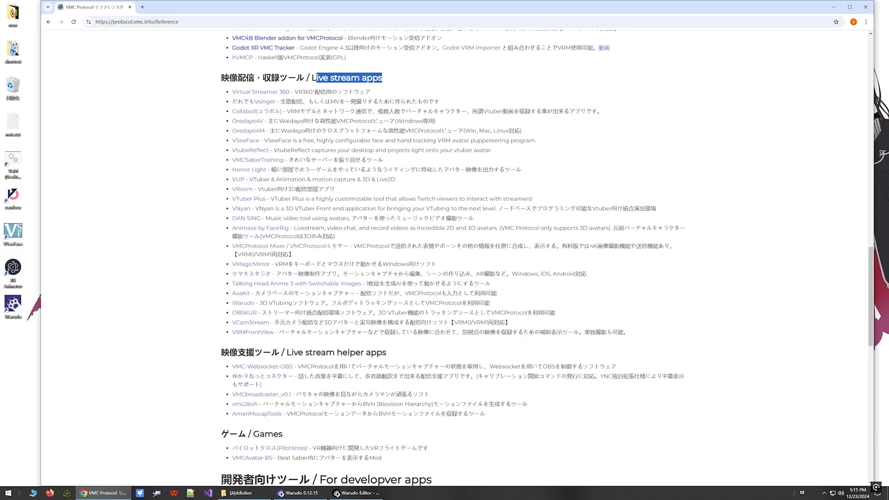
left_click(546, 91)
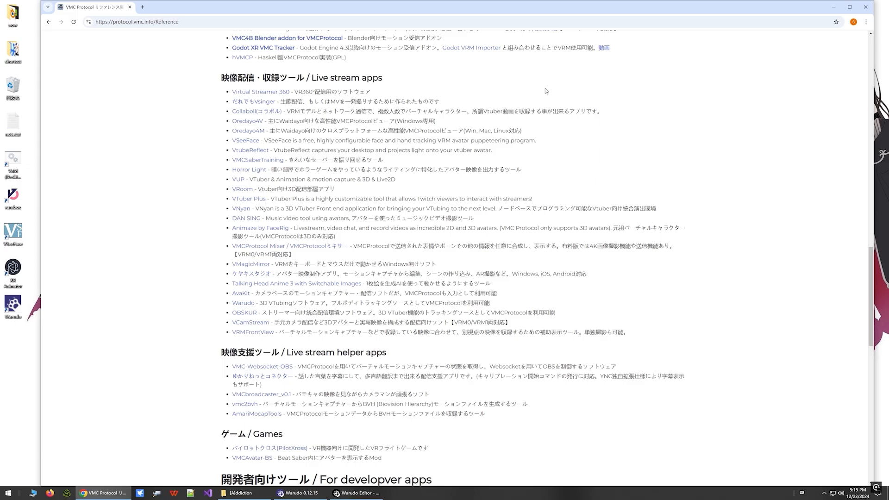
mouse_move(637, 238)
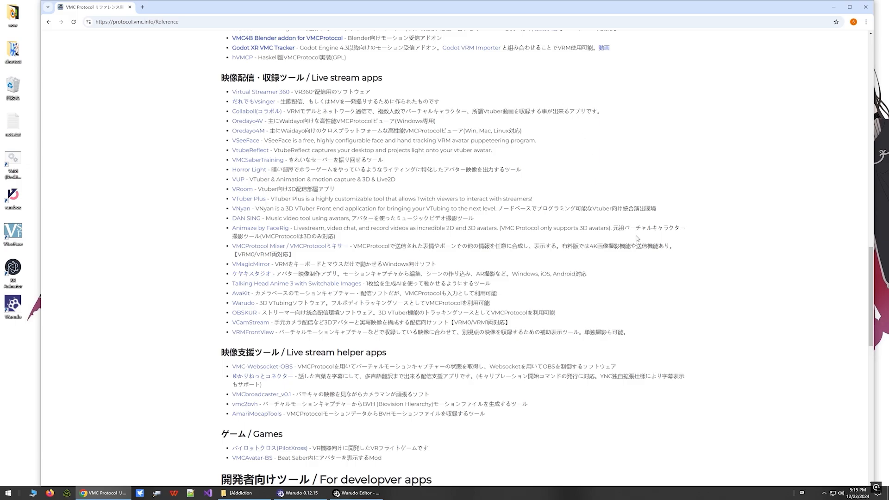
mouse_move(550, 412)
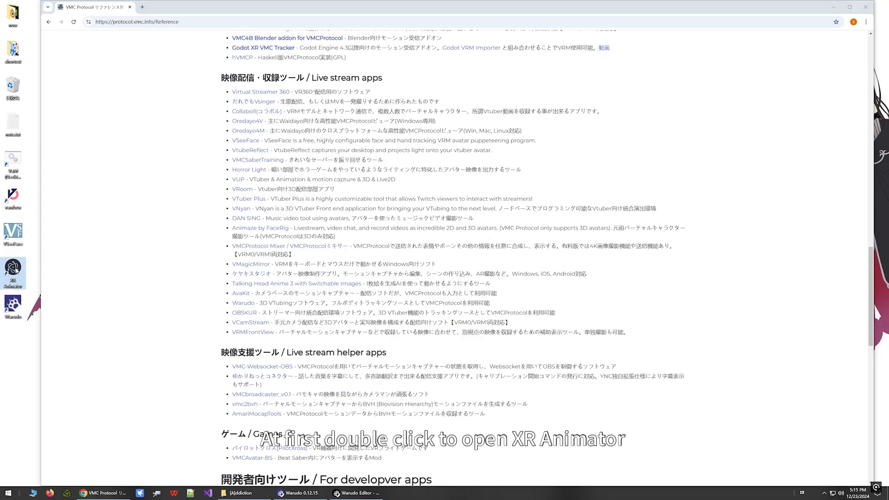
- Launch XR Animator from its desktop shortcut and open the vrm folder holding Kafka.vrm
double_click(12, 272)
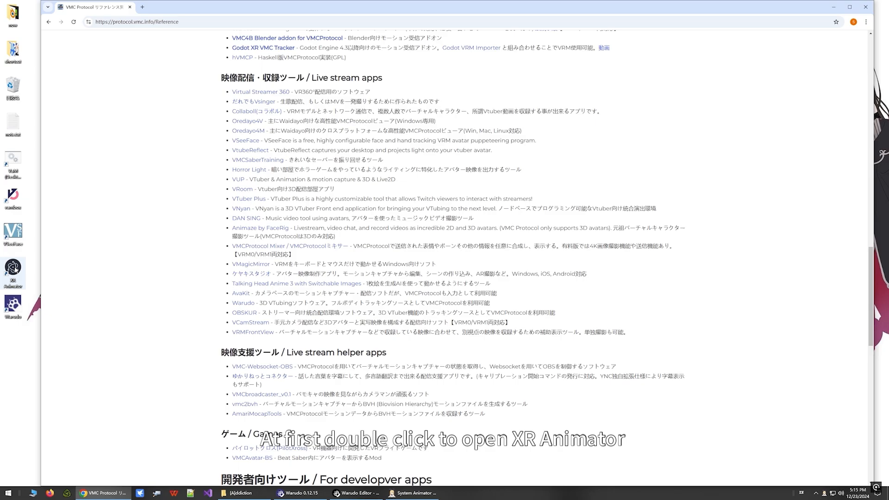
double_click(13, 271)
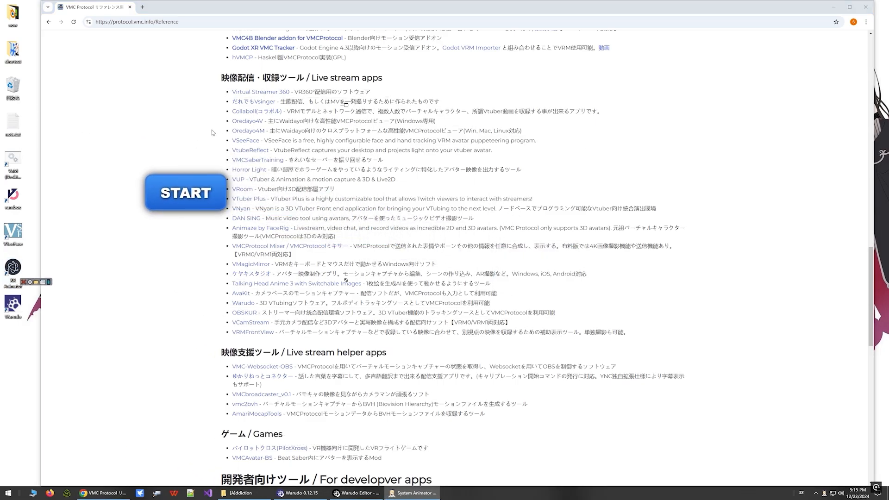
mouse_move(204, 255)
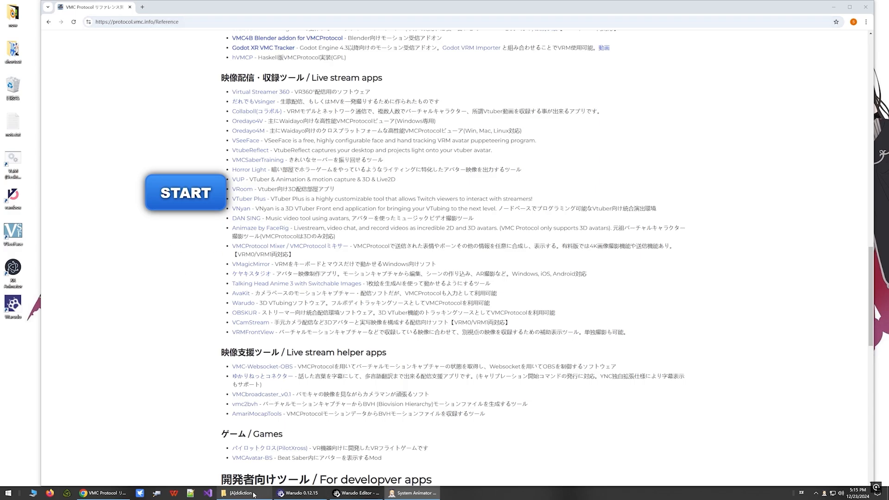
left_click(243, 493)
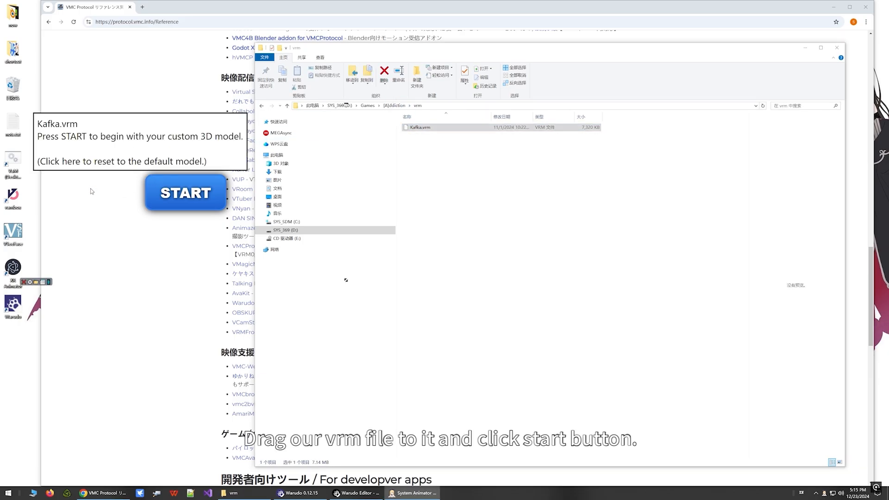
- Start XR Animator with the Kafka model and open its VMC protocol sending options
left_click(185, 192)
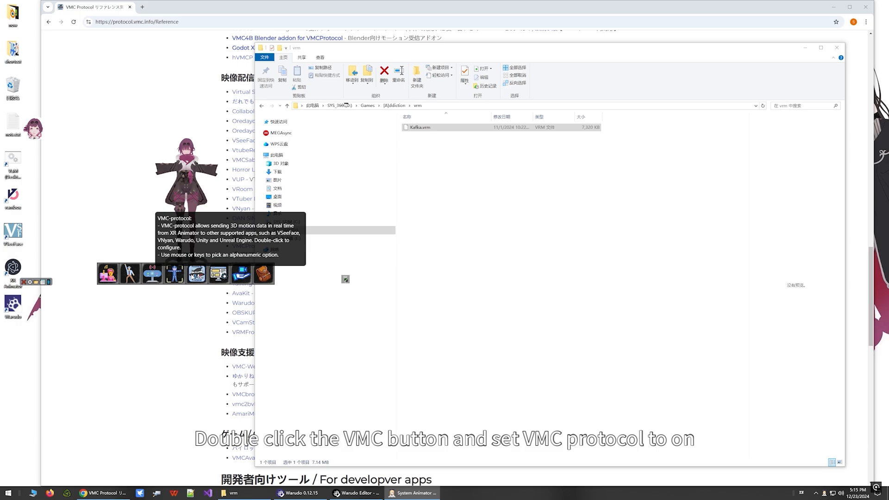
double_click(174, 274)
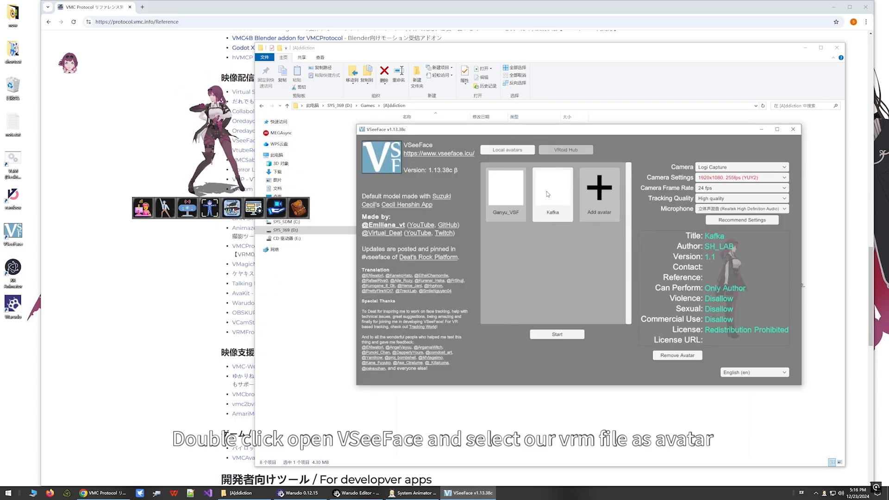
mouse_move(755, 275)
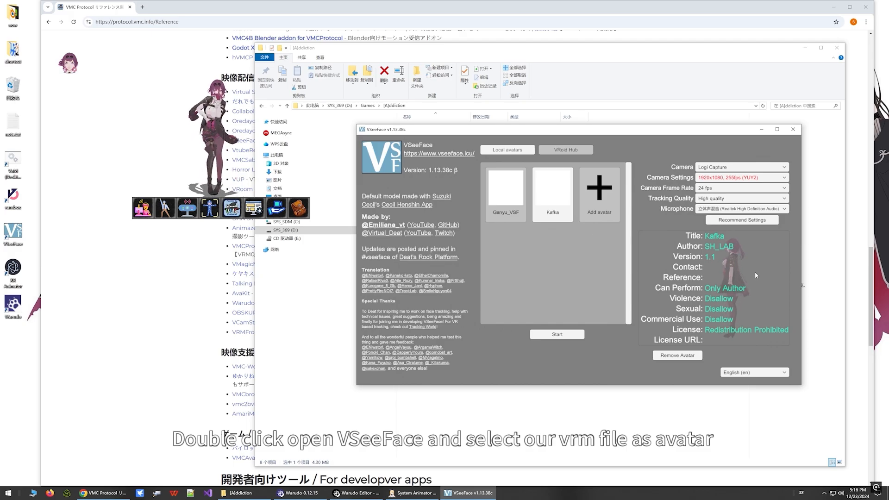
- Select the Kafka avatar on VSeeFace's avatar screen and start it
left_click(556, 334)
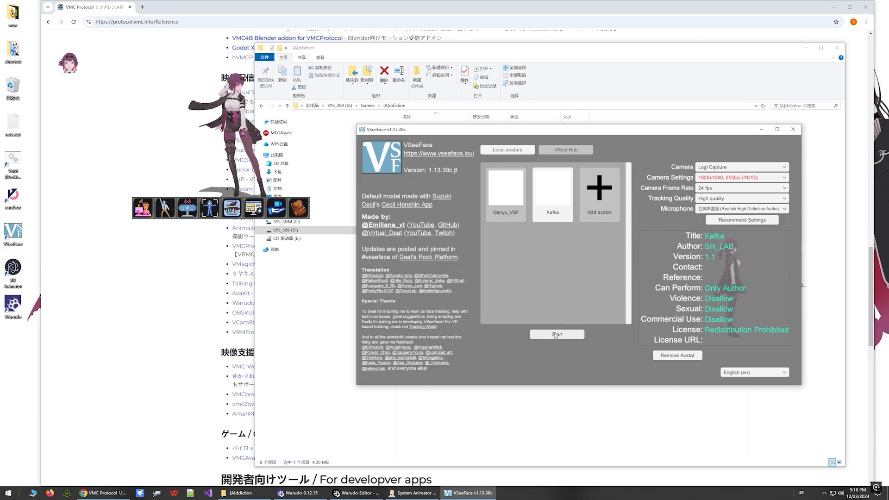
left_click(556, 334)
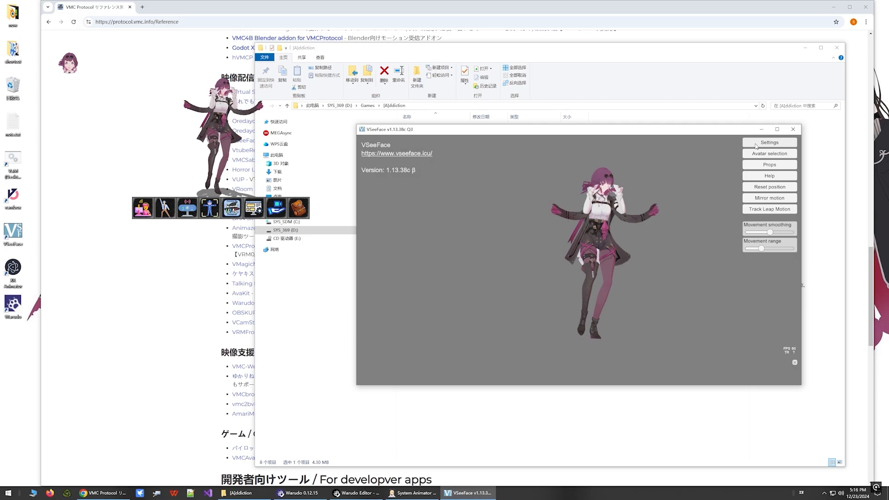
- In General settings' OSC/VMC section, show the LAN IP and enable T-pose for calibration
left_click(769, 141)
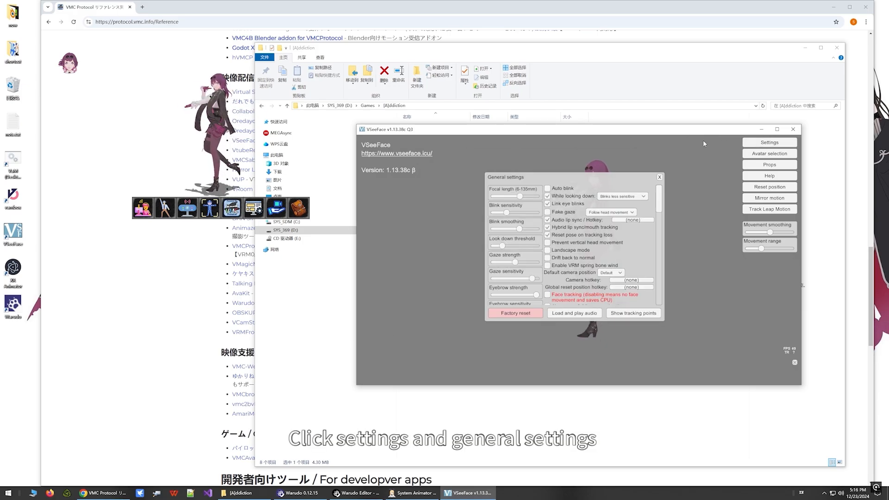
scroll("down", 3)
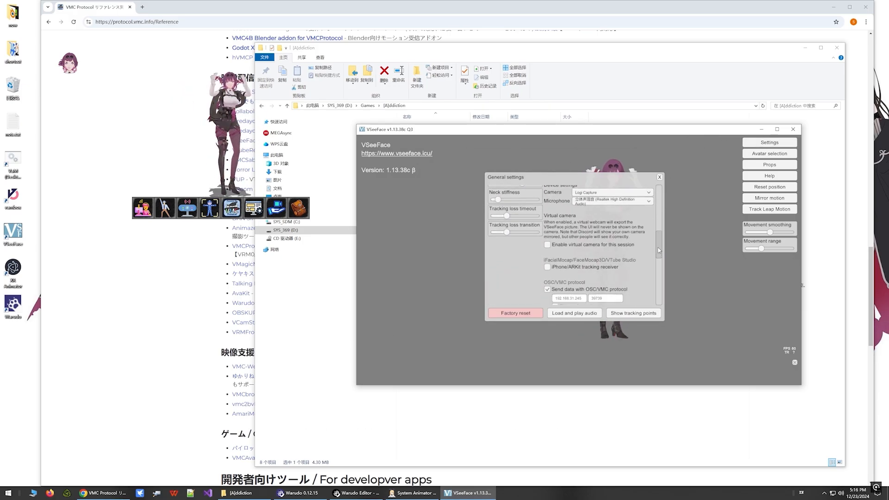
scroll("down", 3)
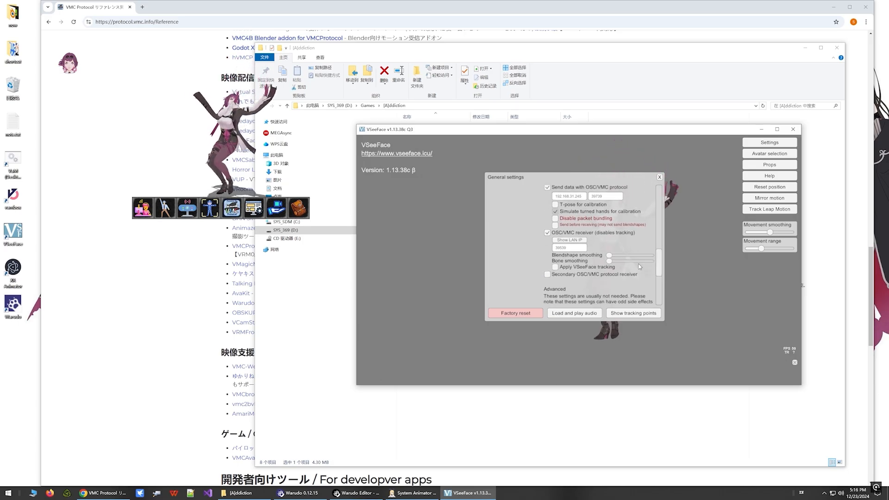
left_click(548, 233)
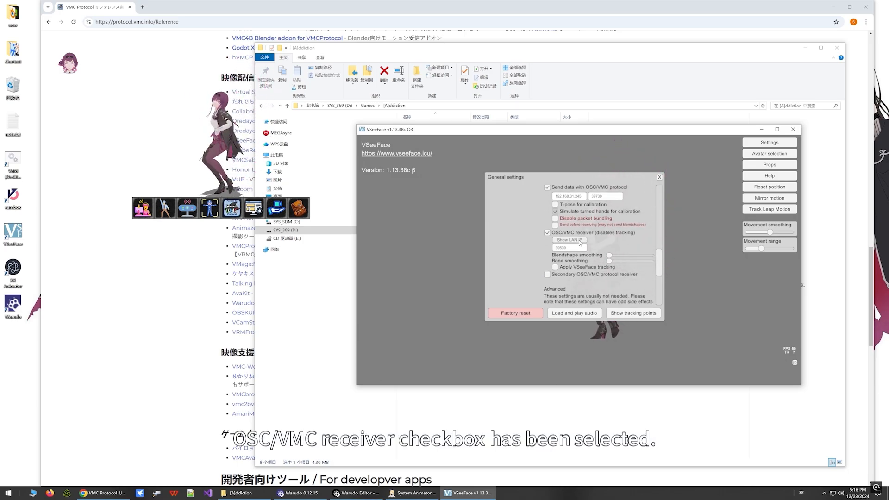
left_click(568, 240)
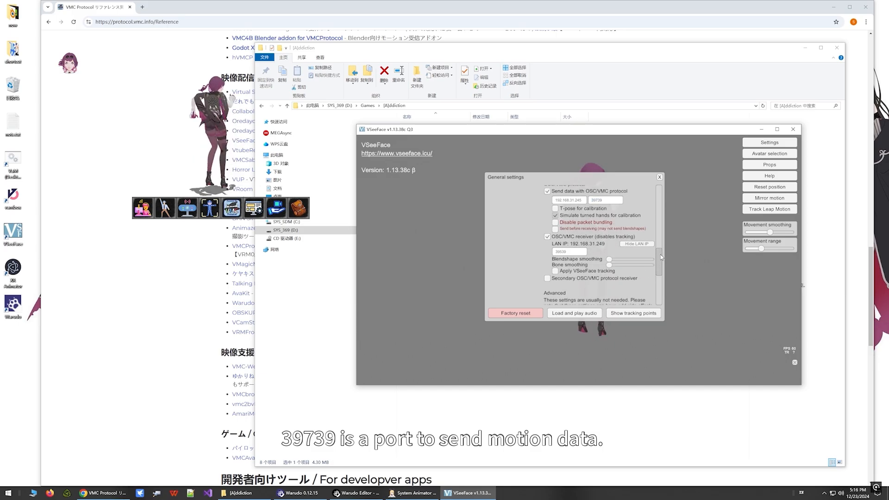
scroll("up", 3)
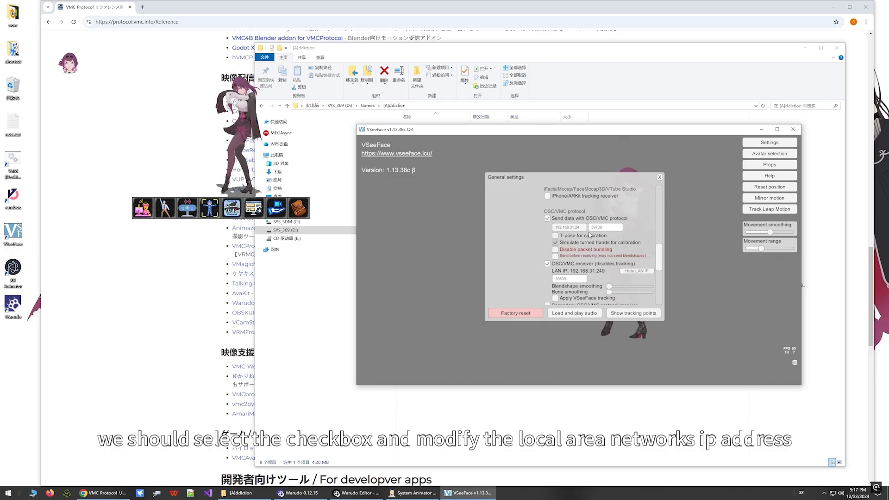
left_click(555, 236)
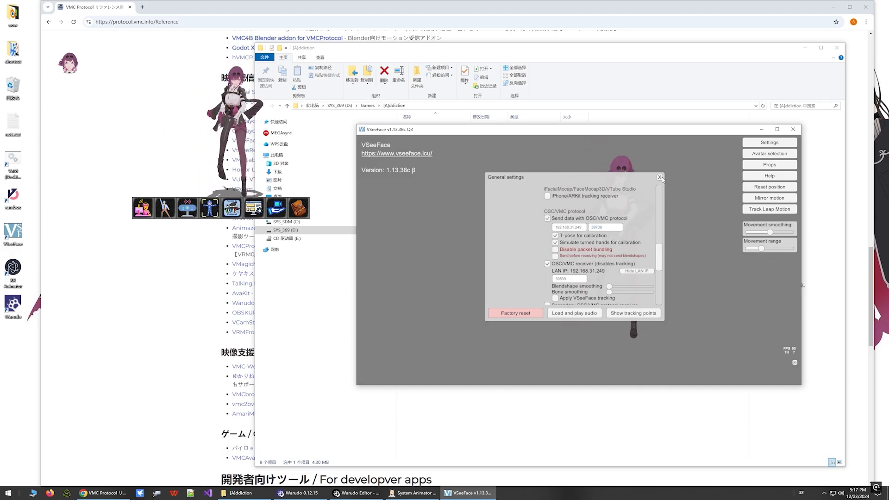
- Close VSeeFace's General settings and bring the Warudo scene and Warudo Editor windows forward
left_click(659, 177)
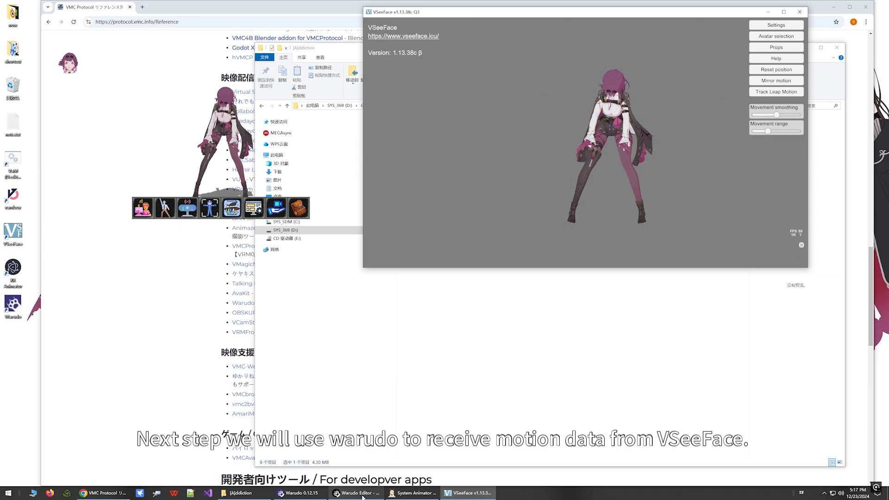
left_click(356, 493)
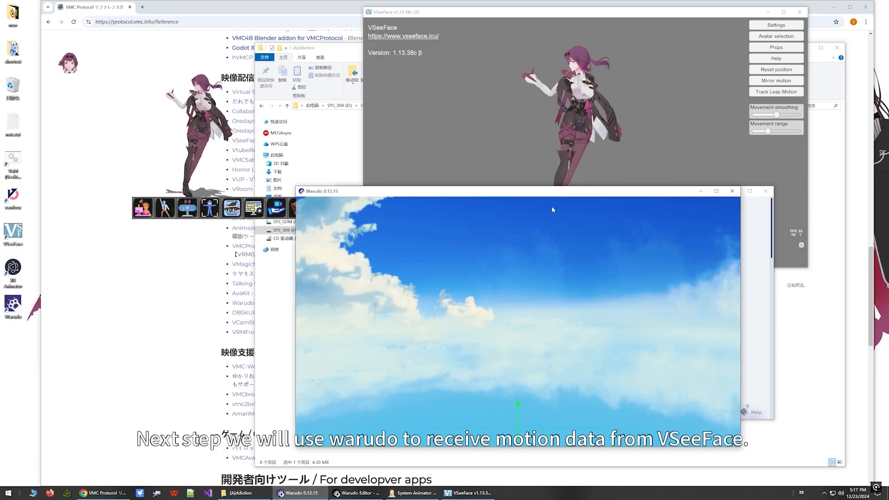
left_click(355, 492)
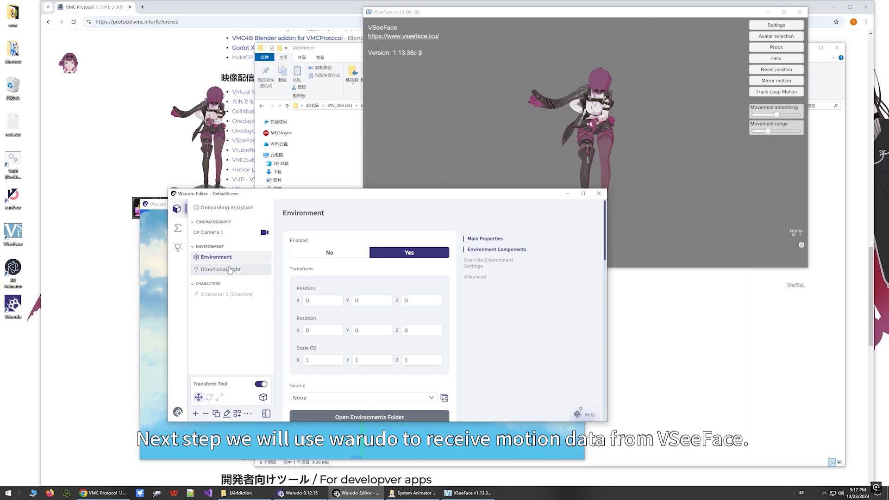
- Select Character 1, open Warudo's Characters folder, and open the vrm folder beside it
left_click(227, 293)
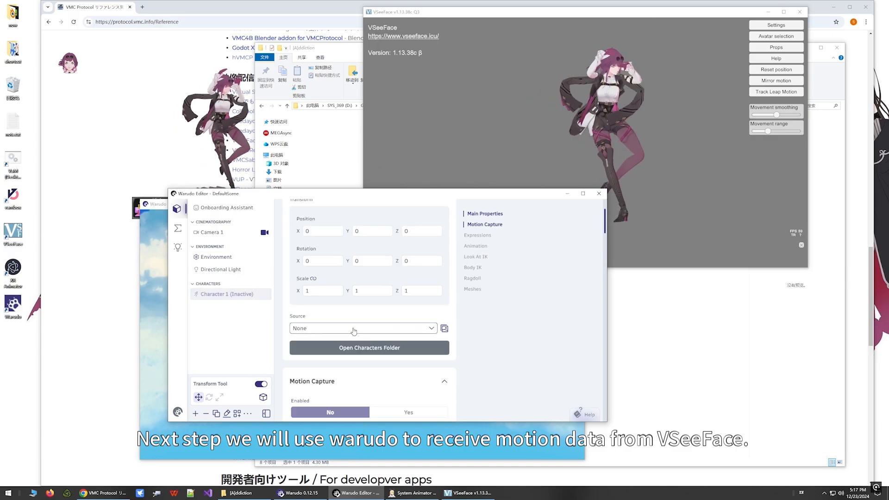
left_click(369, 348)
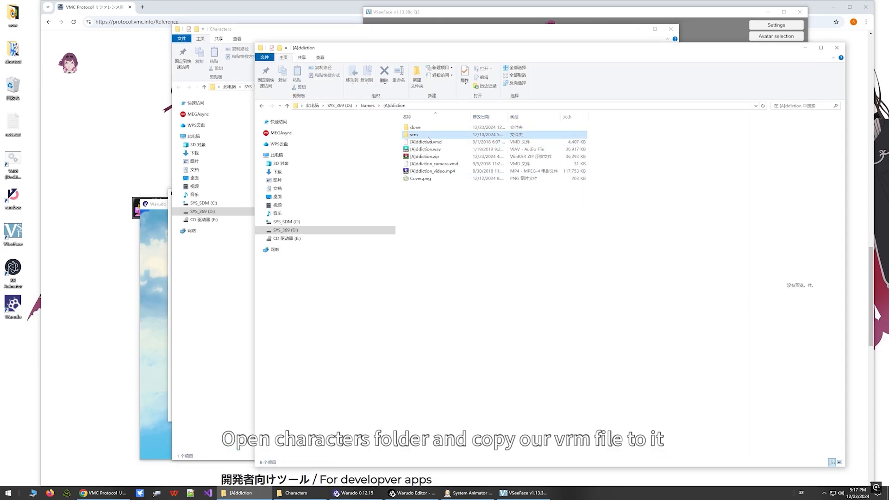
double_click(413, 134)
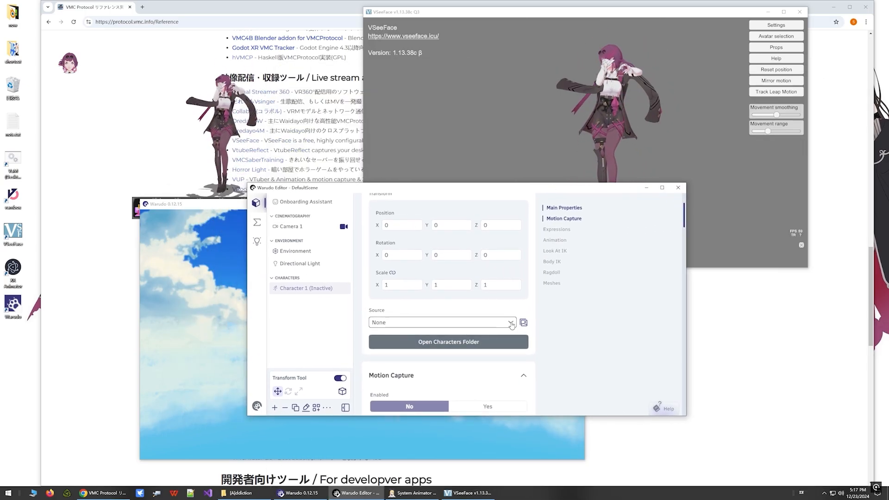
- Set Character 1's Source to Kafka and scroll down to its motion capture section
left_click(511, 323)
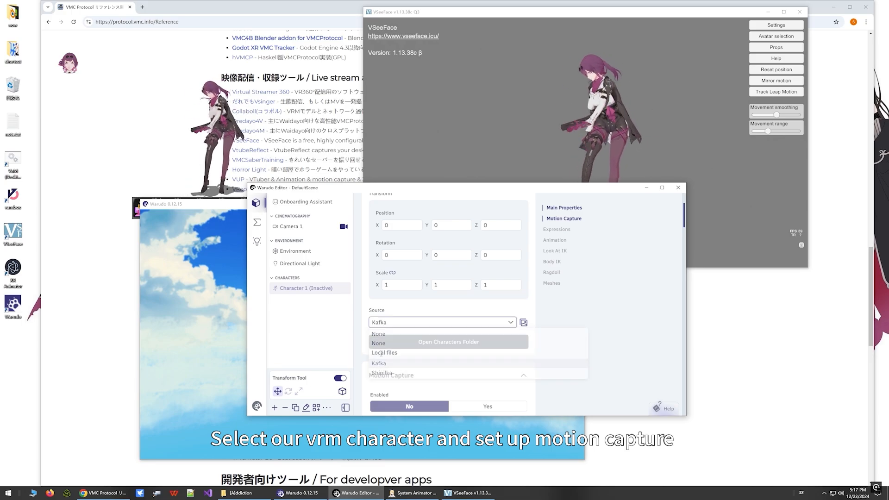
left_click(379, 363)
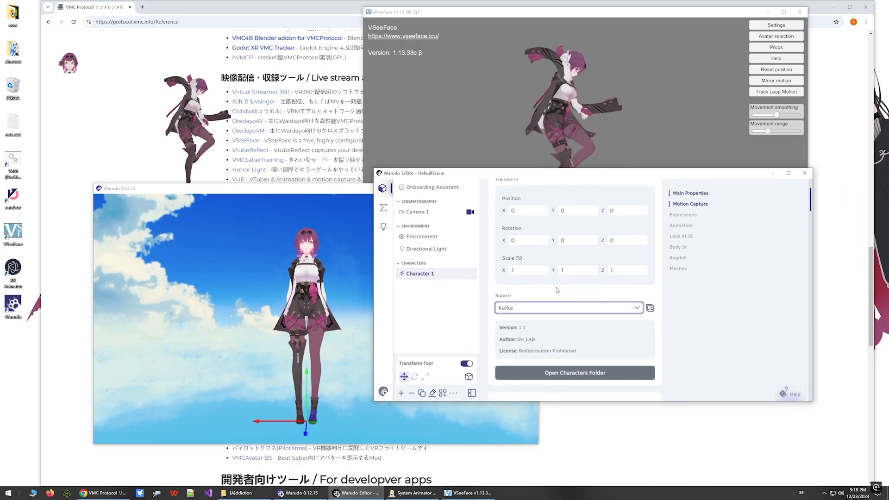
scroll("down", 3)
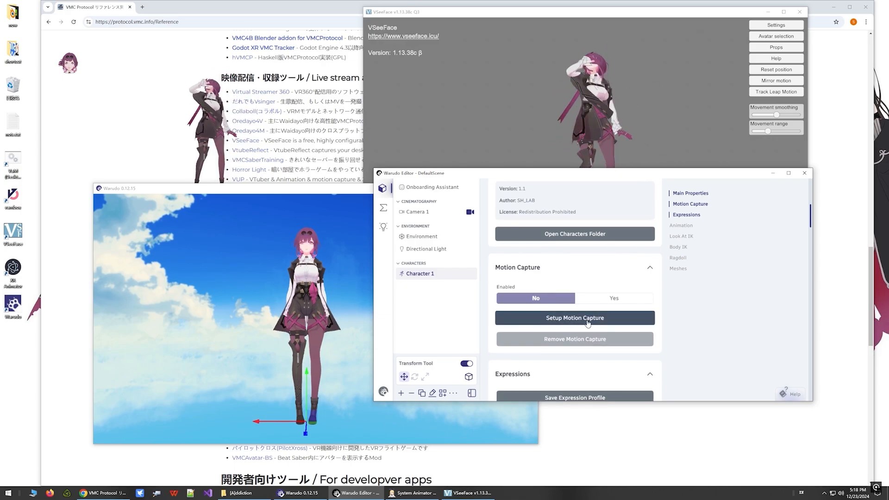
- Choose the VMC face tracking template, leave Lip Sync disabled, and confirm with OK
left_click(574, 317)
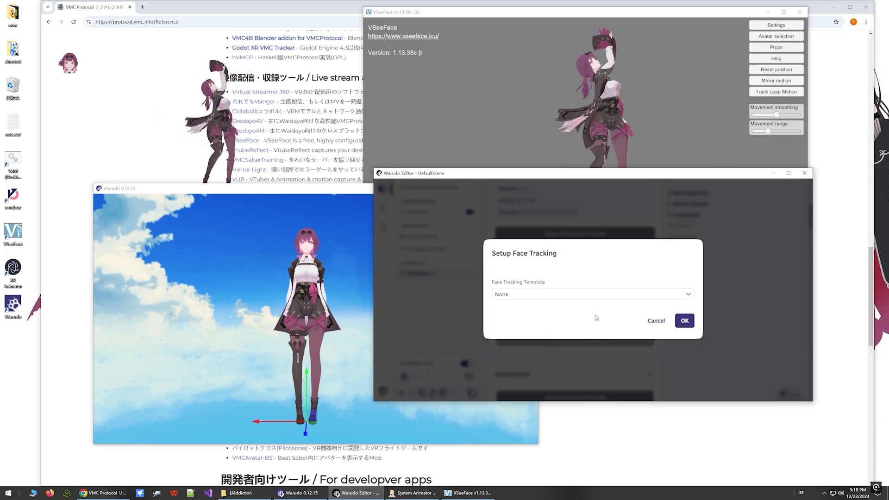
left_click(592, 294)
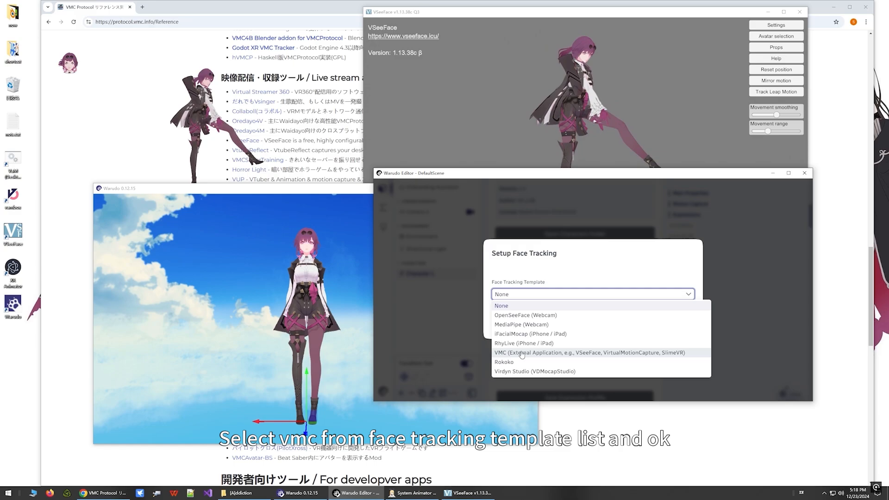
left_click(589, 352)
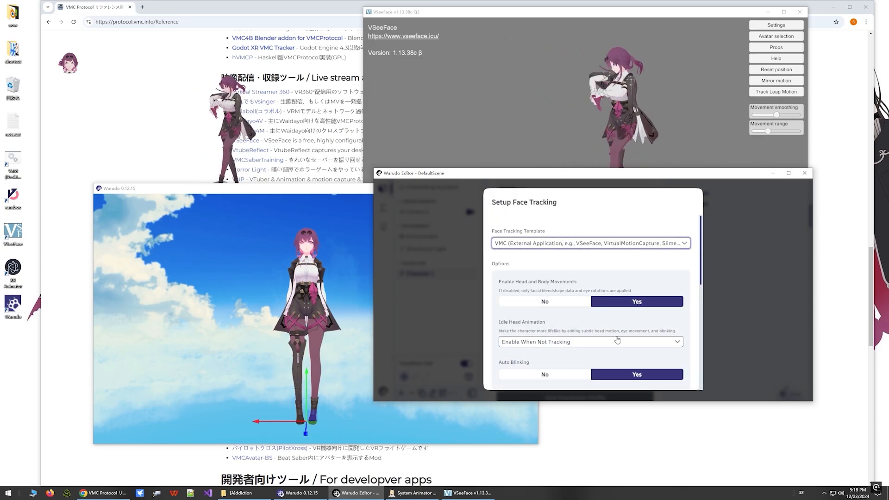
scroll("down", 3)
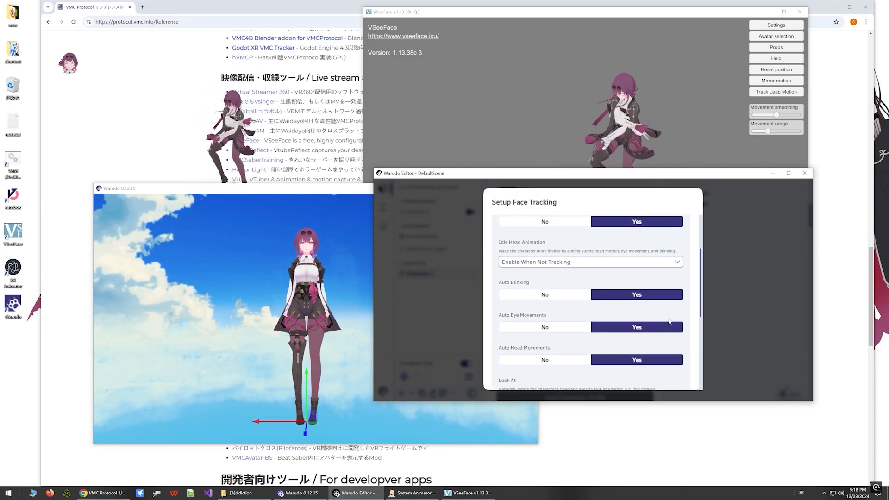
scroll("down", 3)
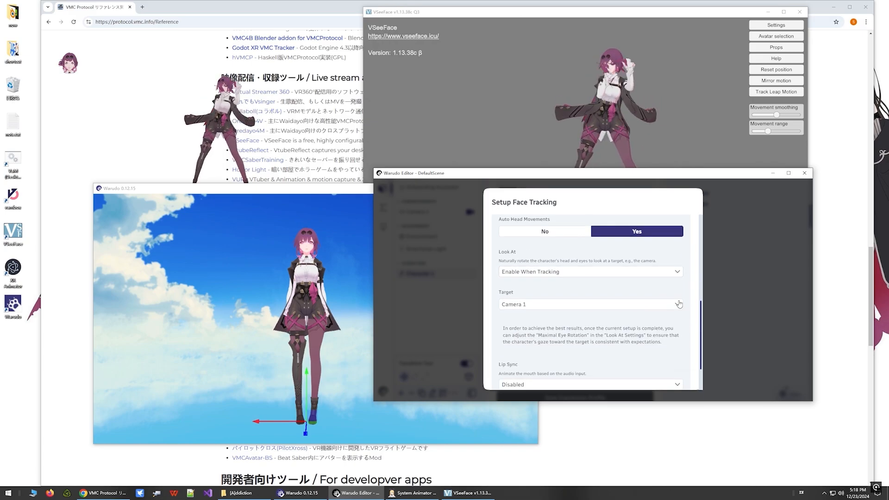
scroll("down", 3)
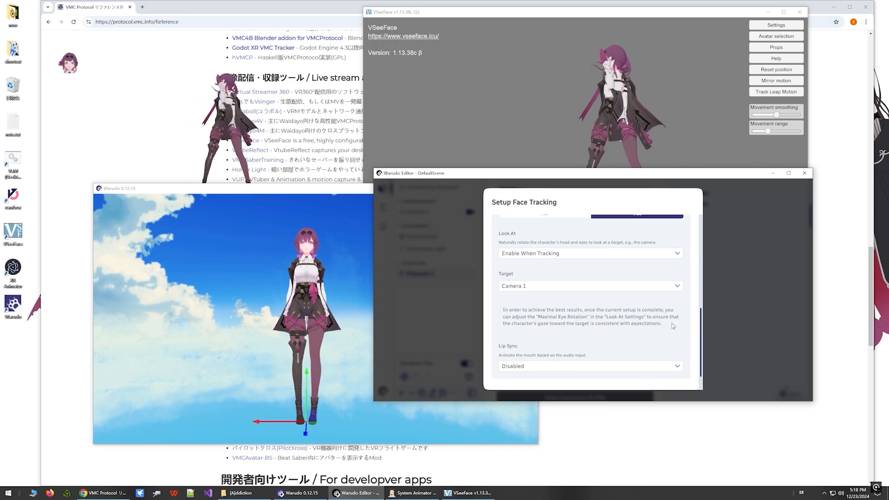
left_click(636, 217)
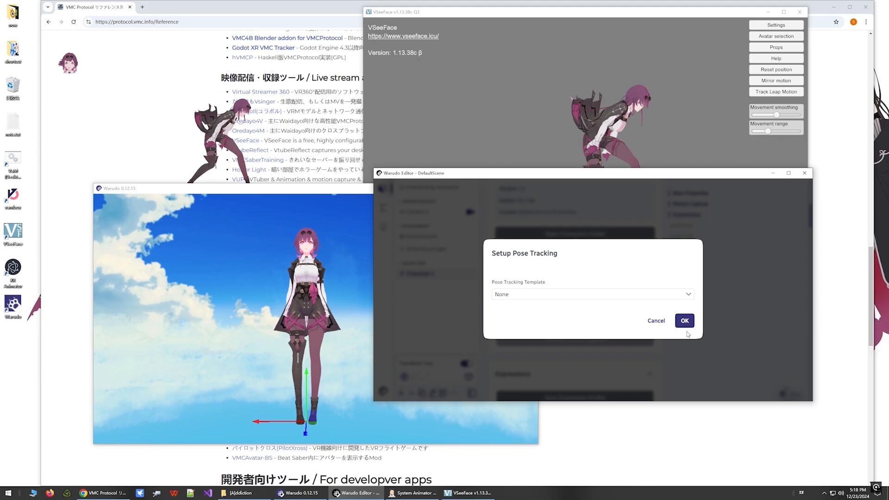
- Accept the VMC pose tracking template on port 39739 and dismiss the success message
left_click(591, 293)
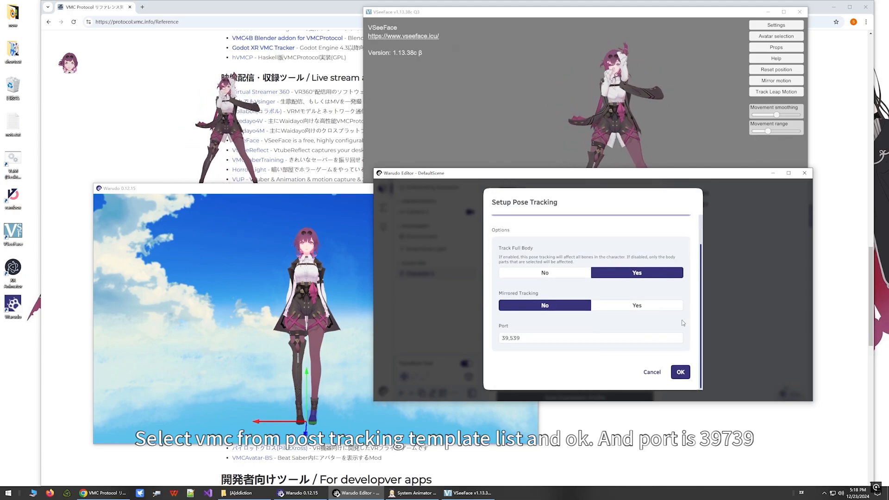
left_click(590, 338)
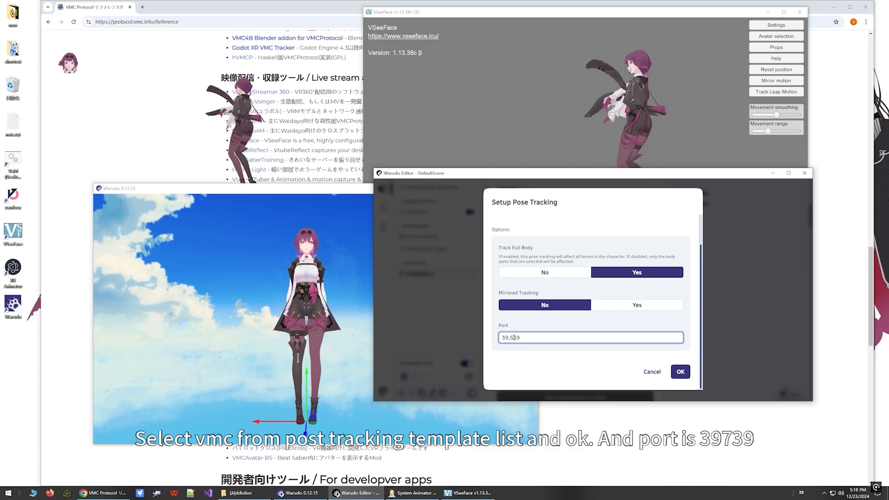
type("3939")
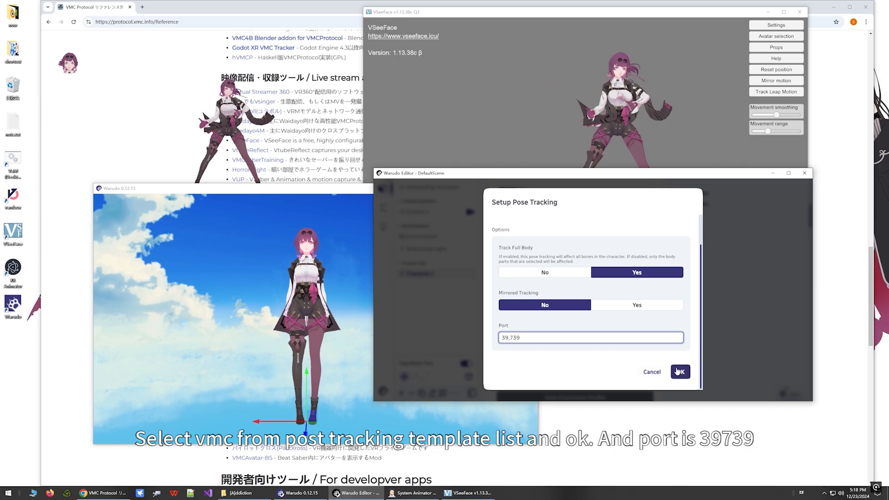
left_click(680, 372)
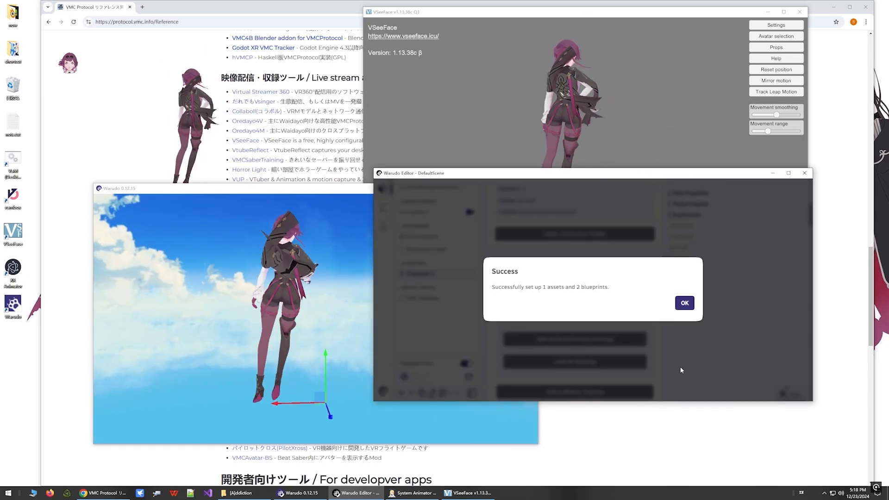
left_click(685, 303)
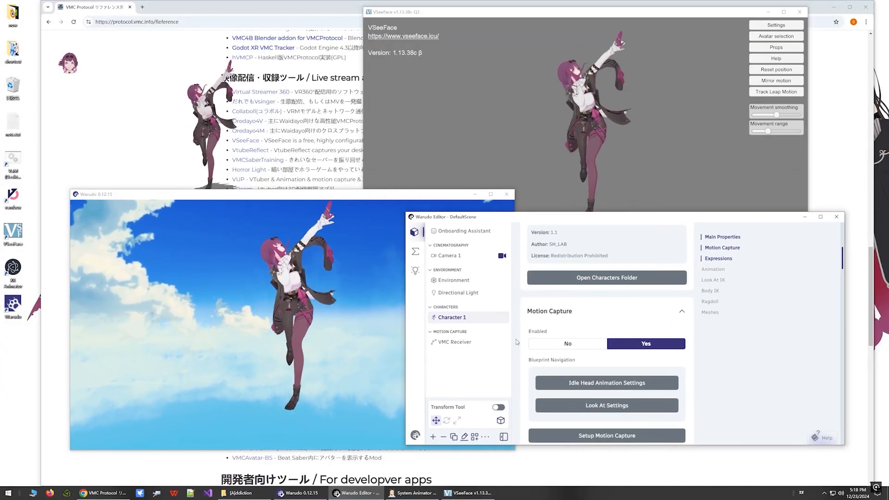
left_click(454, 342)
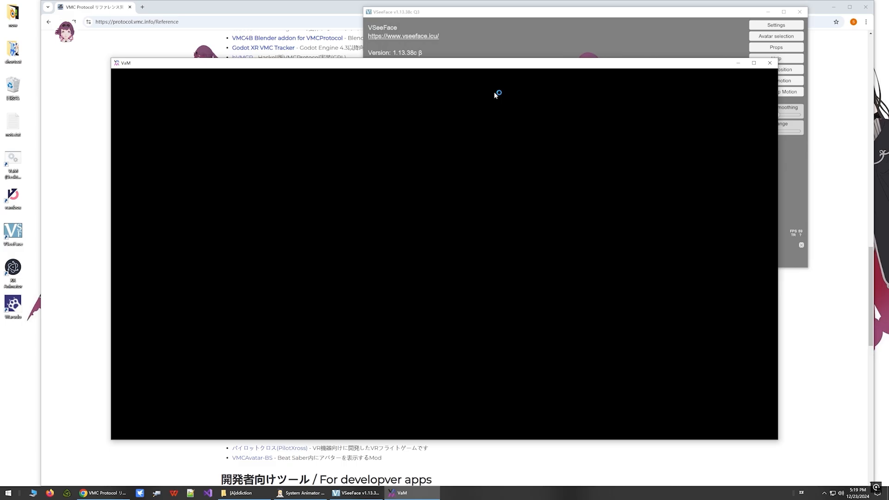
mouse_move(492, 66)
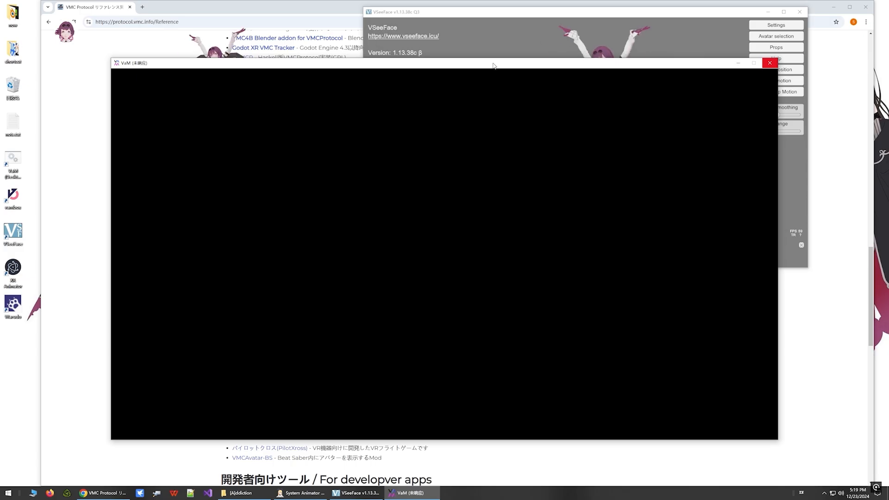
- Reposition the Virt-A-Mate window and load the Kafka_SH_VMC_Finger scene
left_click_drag(130, 63, 182, 88)
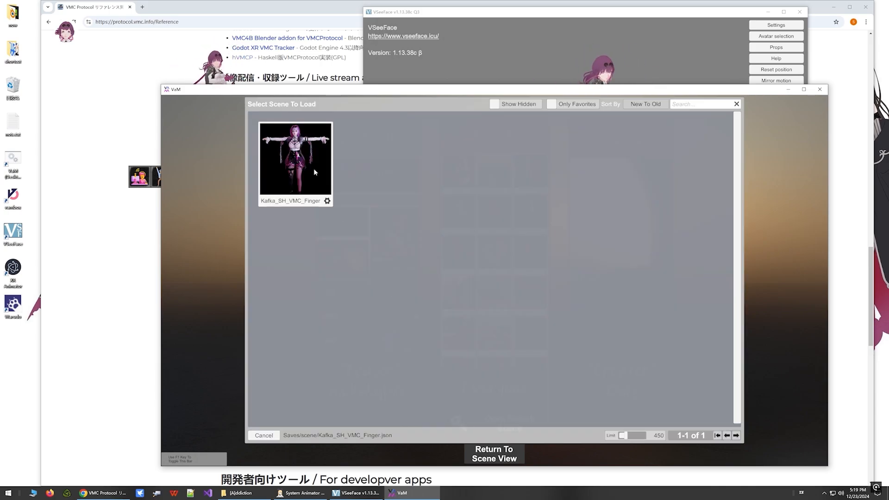
double_click(296, 159)
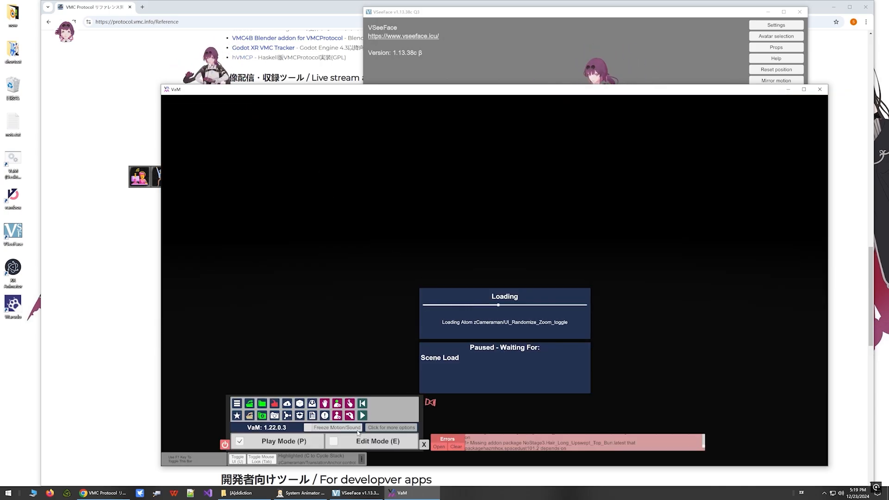
left_click(334, 442)
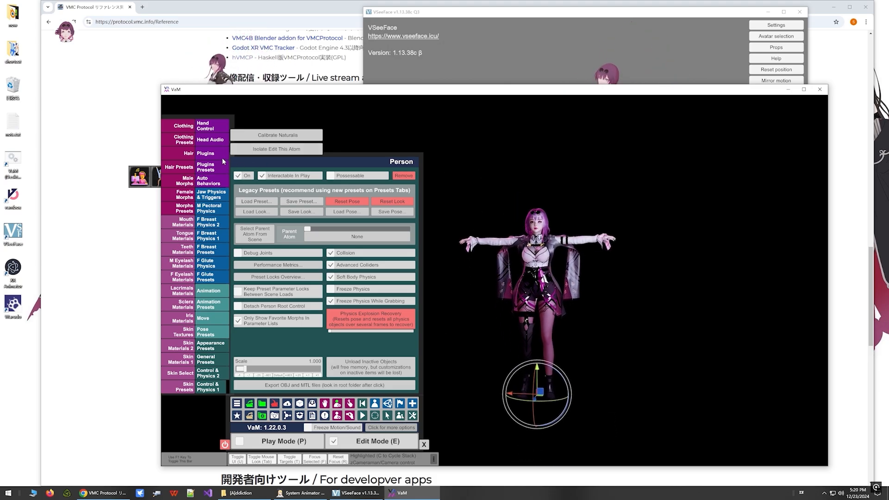
- Add the VMC_Mocap package script from AddonPackages as the person's plugin
left_click(205, 154)
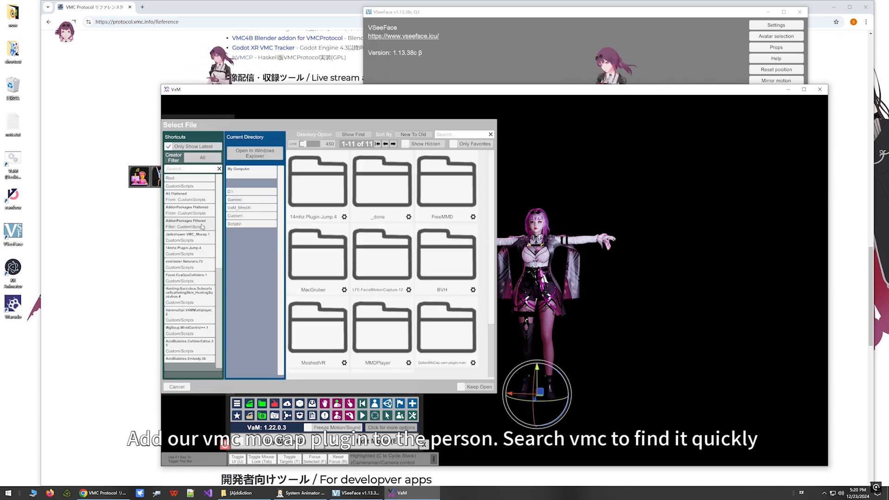
left_click(189, 223)
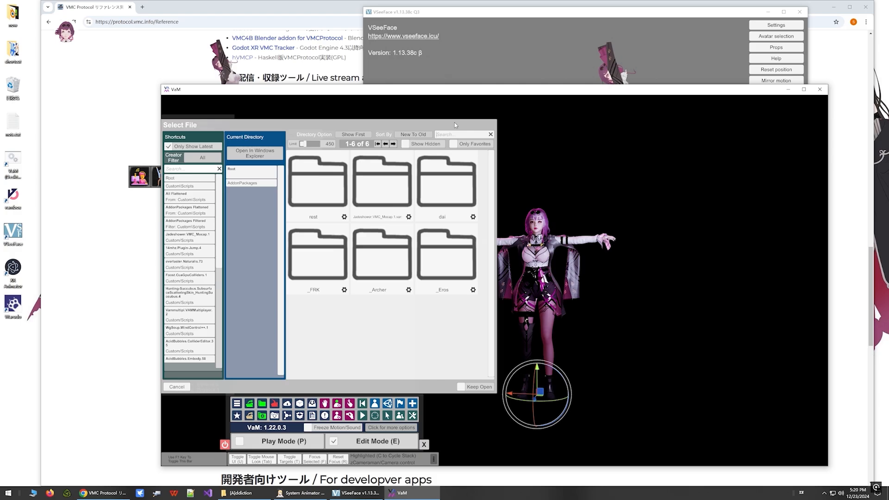
type("vmc")
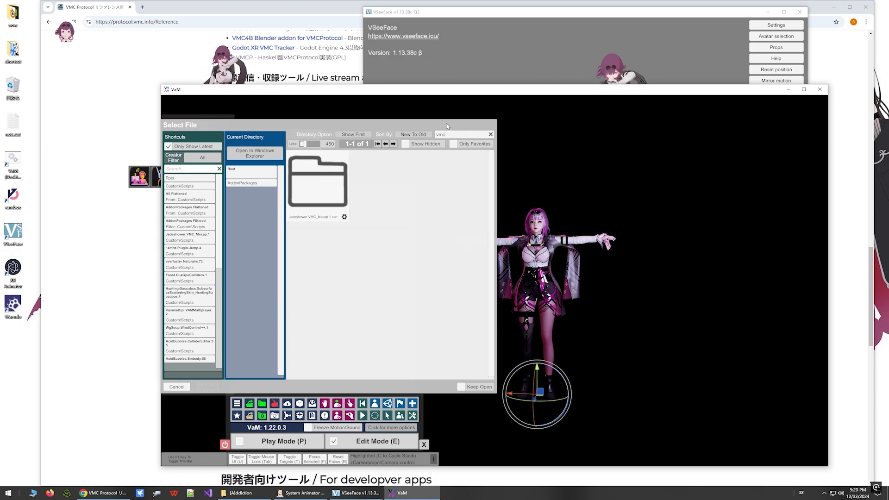
double_click(318, 178)
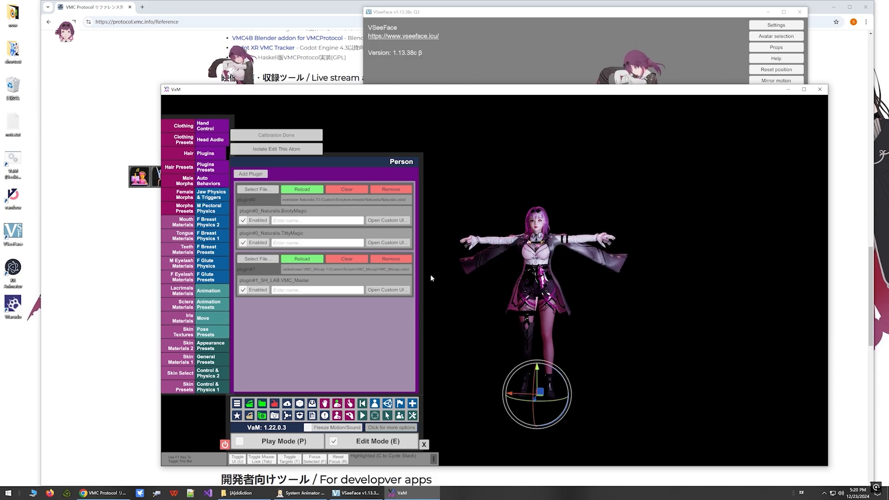
- Connect the VMC plugin's custom UI on port 39739, then bring VSeeFace forward
left_click(387, 290)
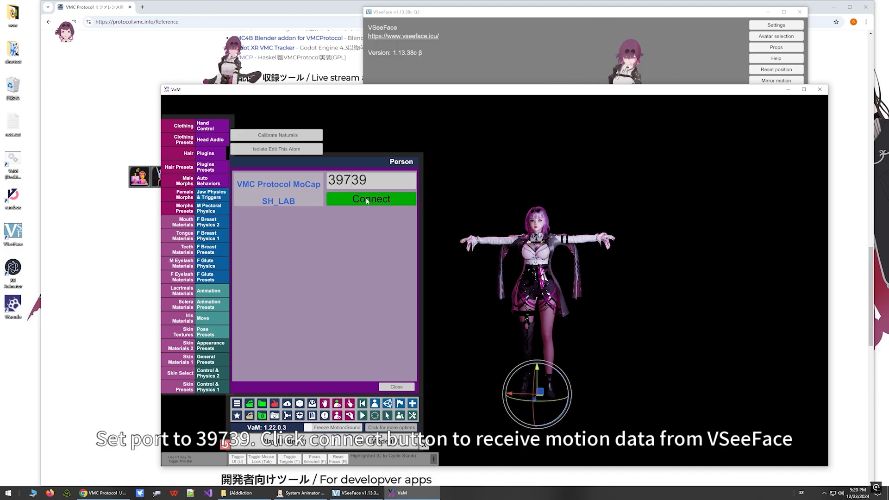
left_click(370, 199)
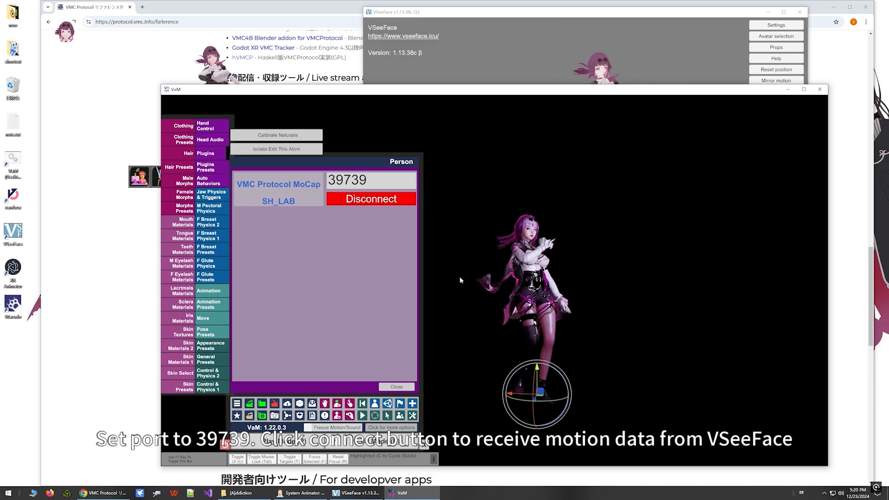
left_click(396, 387)
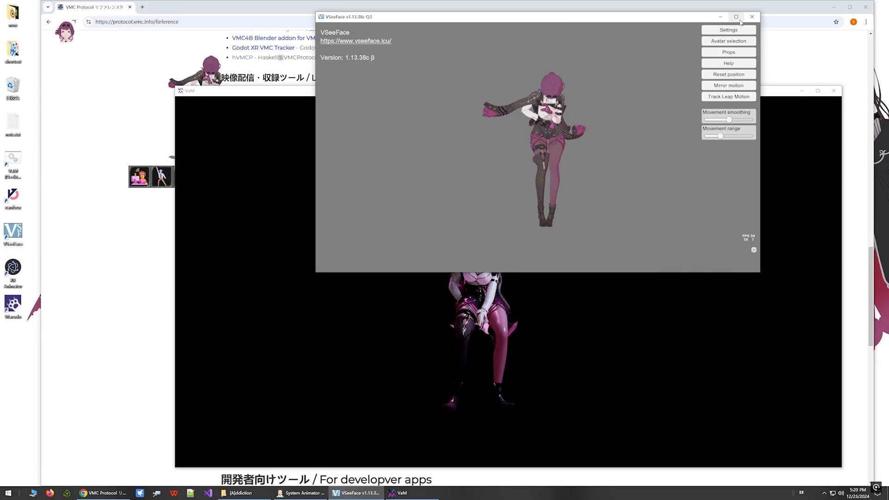
- Close VSeeFace and reconnect the VMC plugin on port 39539 instead of 39739
left_click(751, 17)
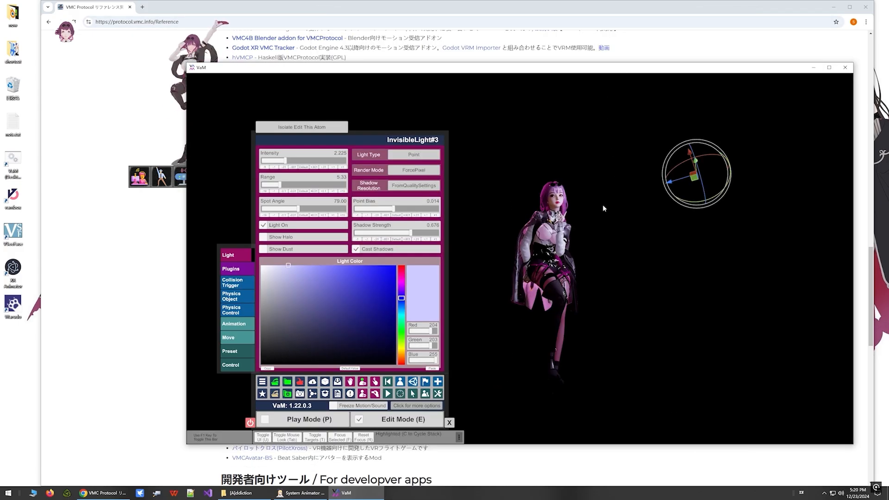
mouse_move(422, 394)
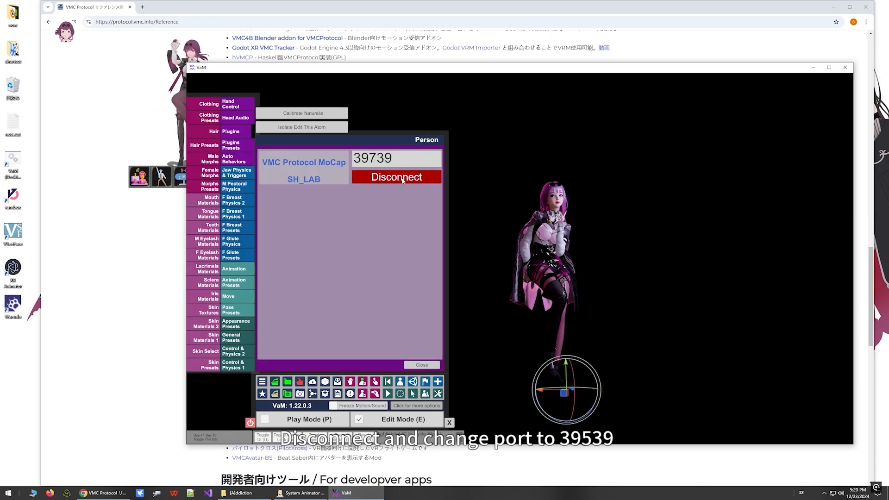
left_click(396, 177)
type("39539")
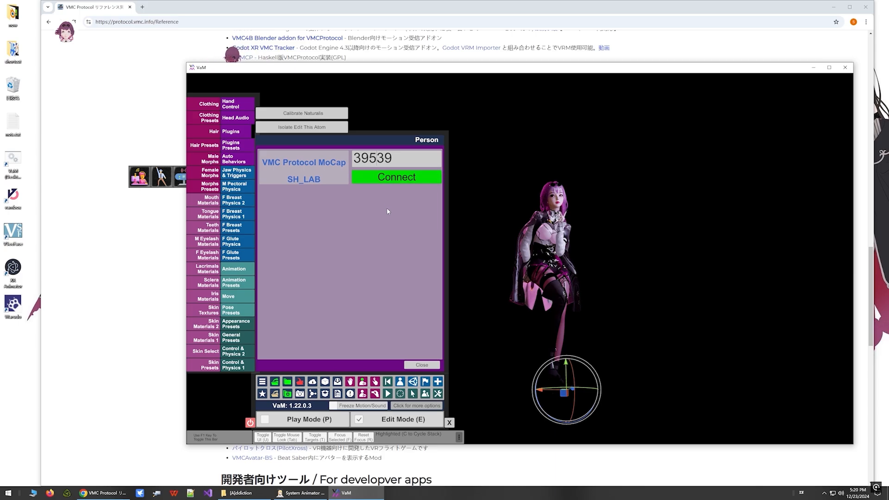
left_click(396, 176)
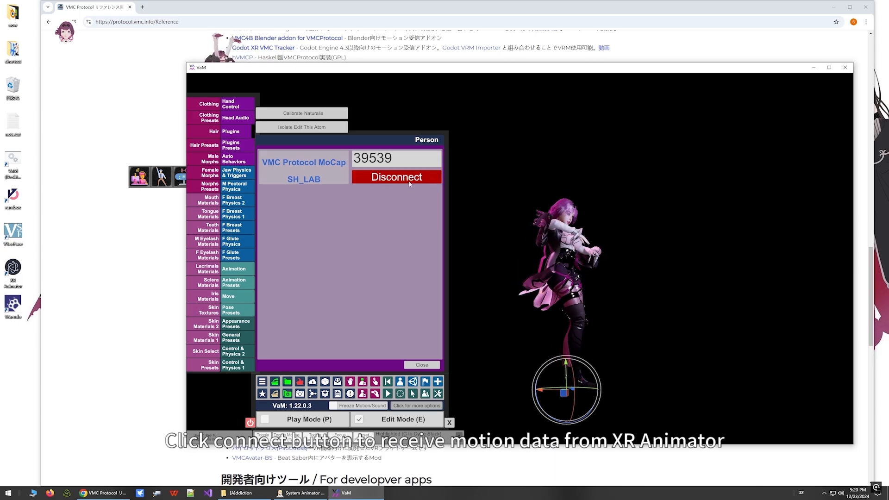